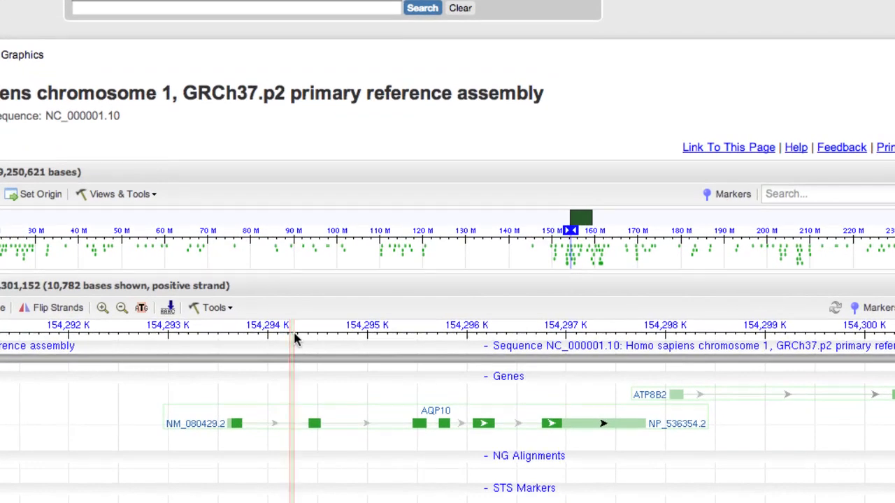
Select the chromosome 1 range around 154,294K–154,296K covering AQP10 and send it to BLAST.
left_click_drag(294, 343, 502, 357)
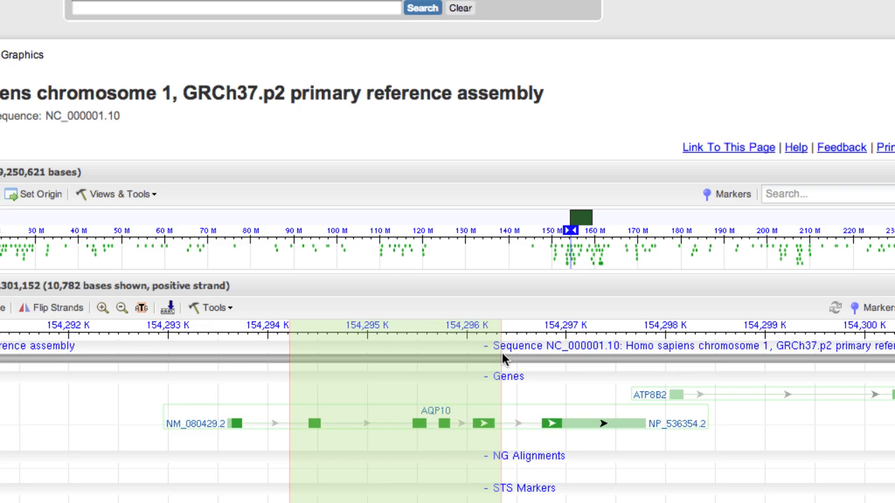
right_click(504, 359)
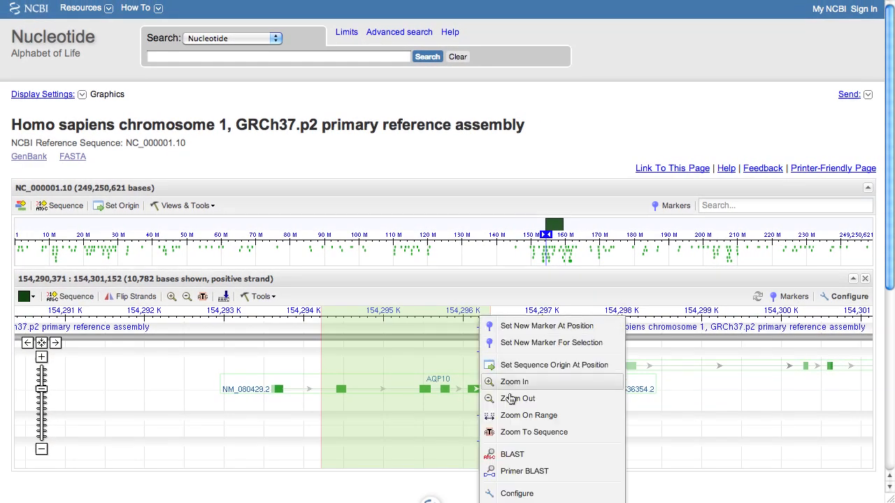
left_click(512, 453)
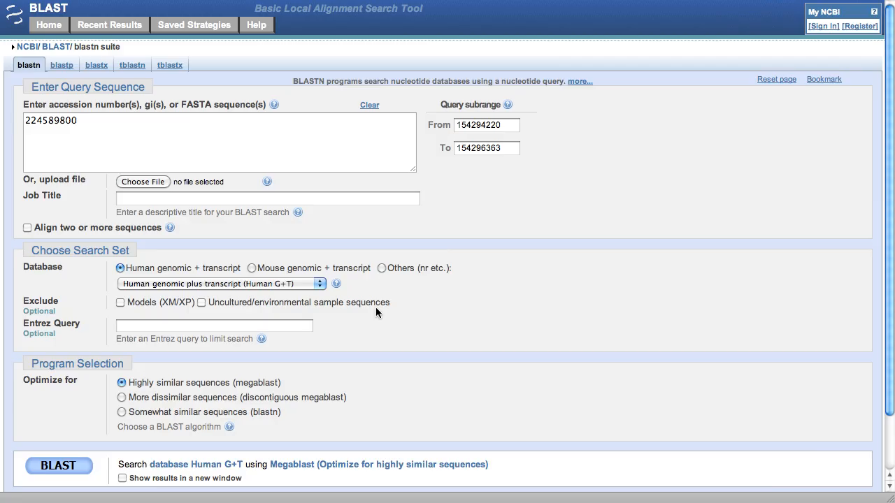
mouse_move(72, 399)
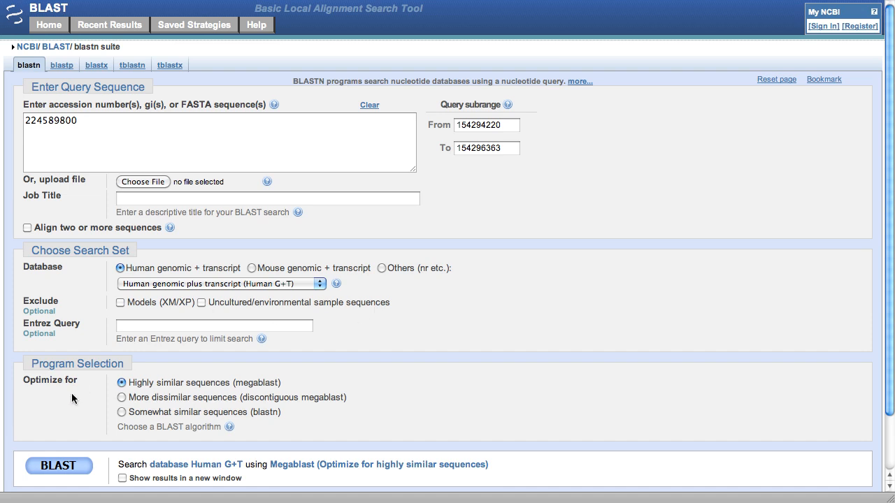
Run the megablast search against the Human G+T database with the prefilled range 154294220–154296363.
left_click(59, 466)
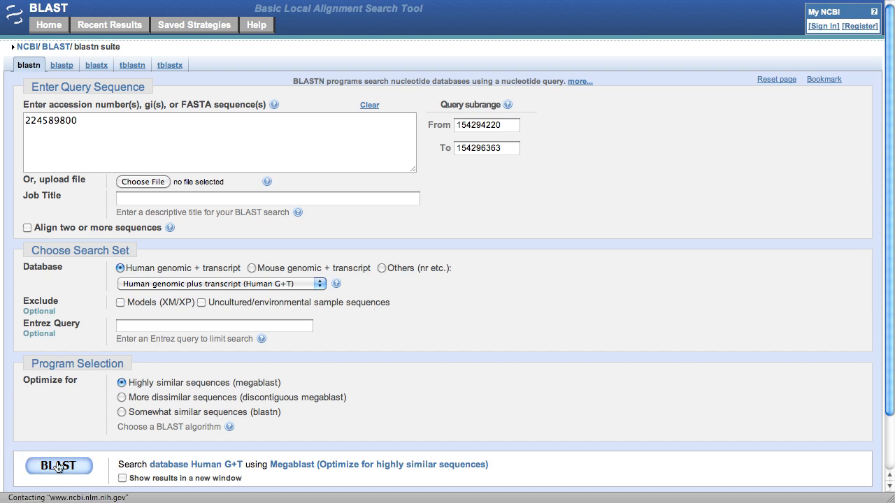
left_click(59, 466)
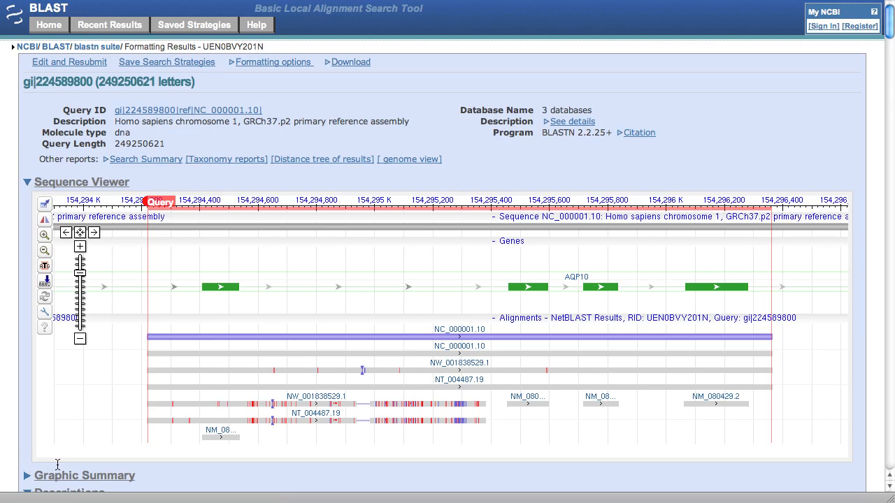
Reach the results' Sequence Viewer and bring up its Go to position/range prompt.
scroll("down", 3)
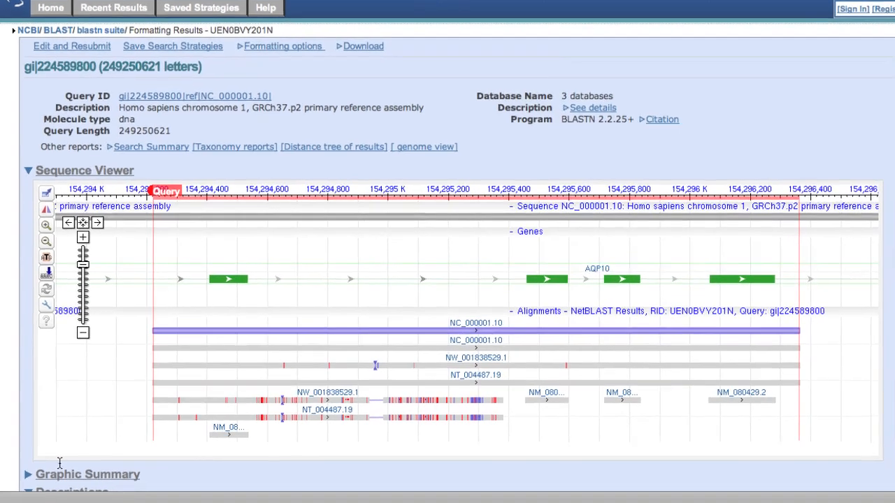
scroll("down", 3)
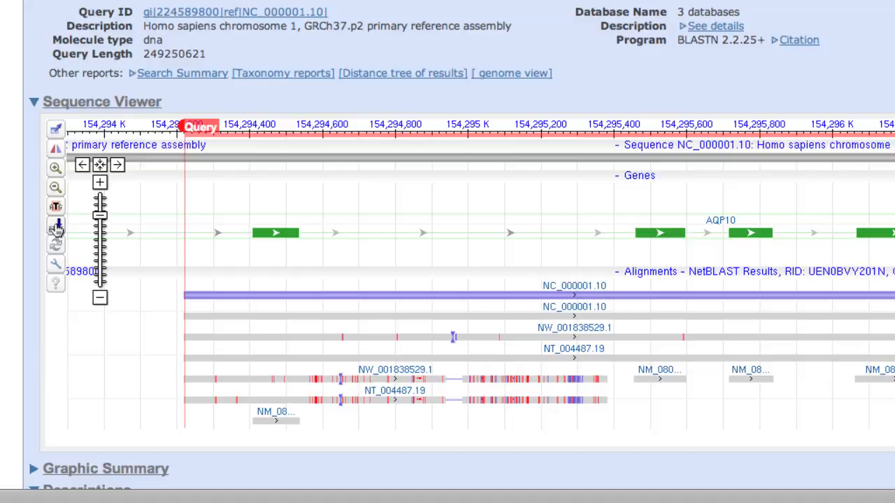
left_click(55, 225)
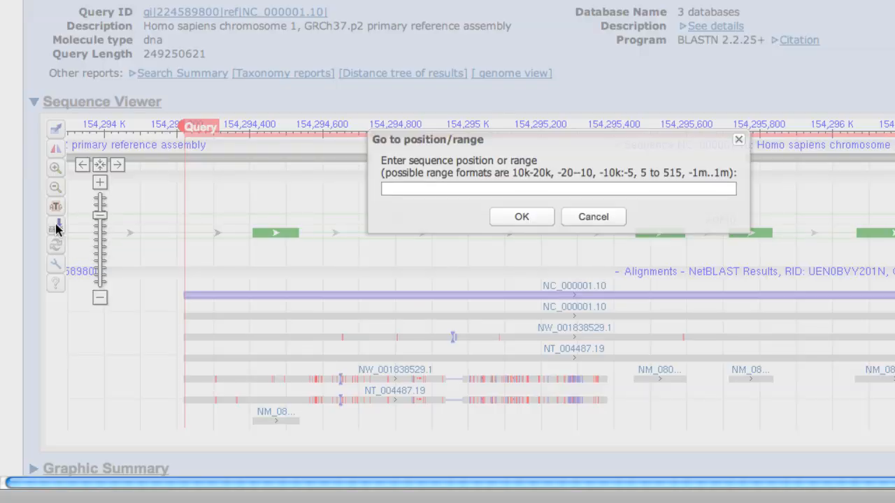
Jump the alignment view to 154295000:154295100 so individual bases are displayed.
type("1542")
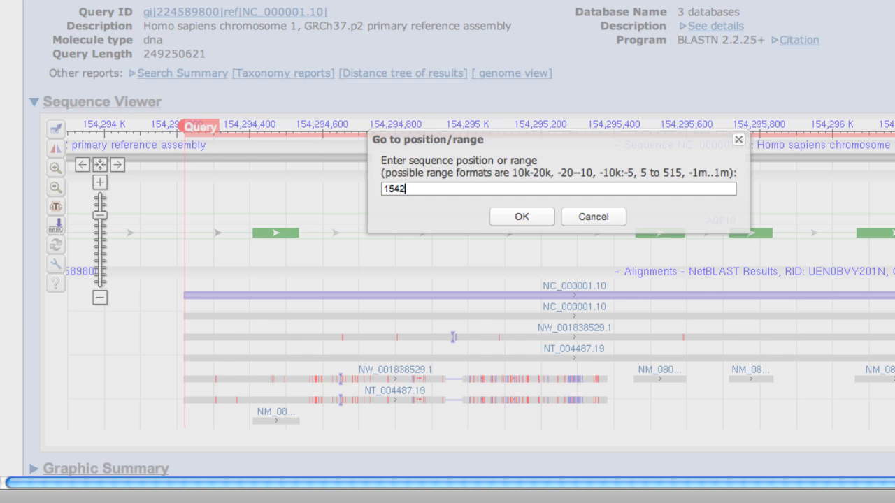
type("154295000")
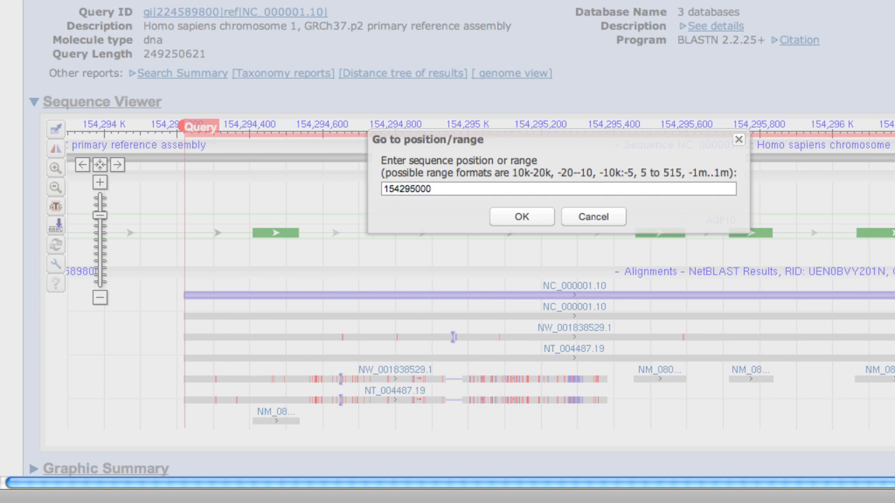
type(":154295100")
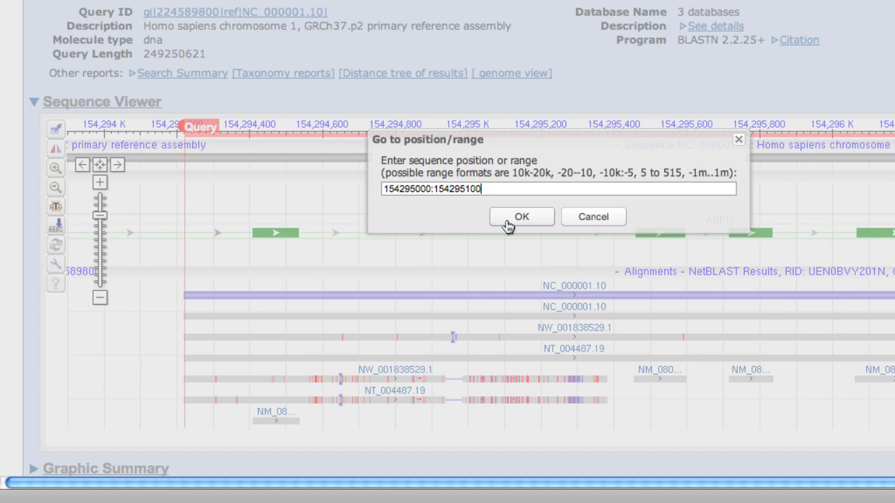
left_click(521, 216)
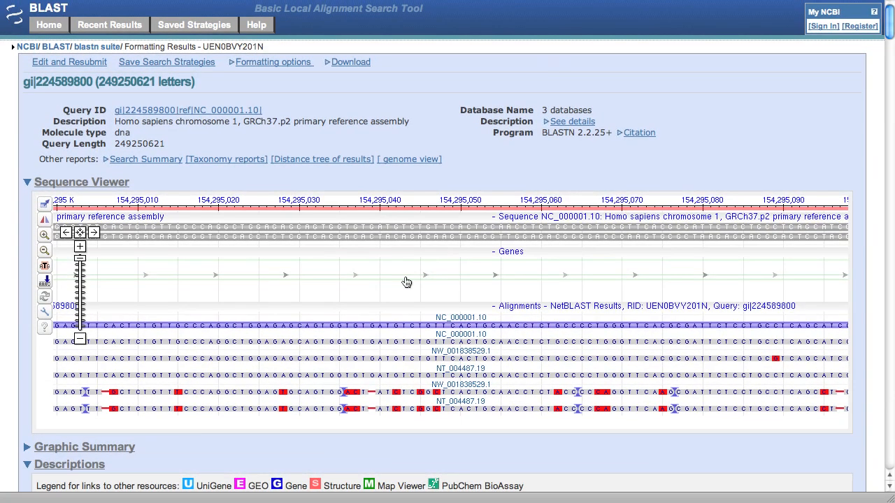
mouse_move(367, 295)
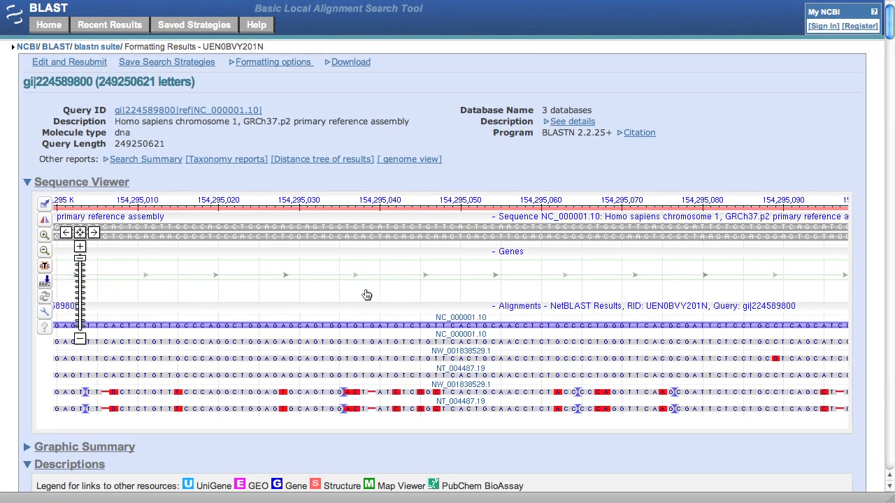
Pan the base-level alignment to start at 154,295,000, revealing mismatches, insertions and deletions.
left_click_drag(367, 295, 399, 294)
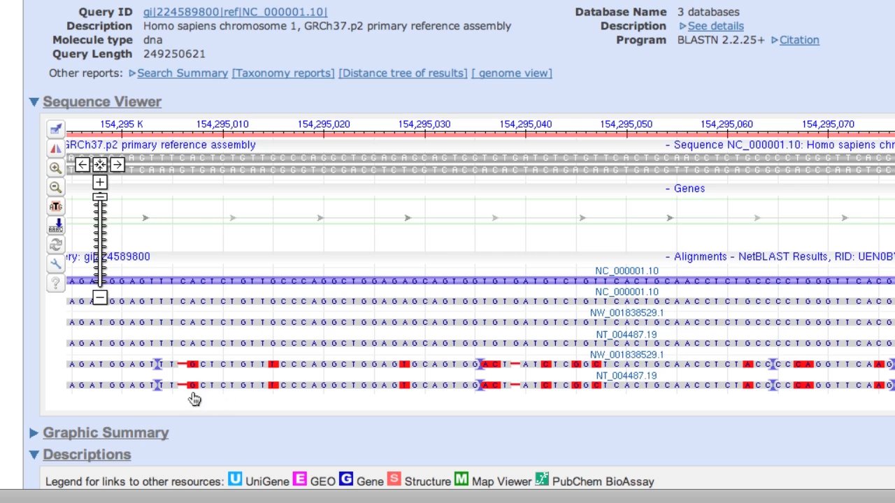
mouse_move(157, 399)
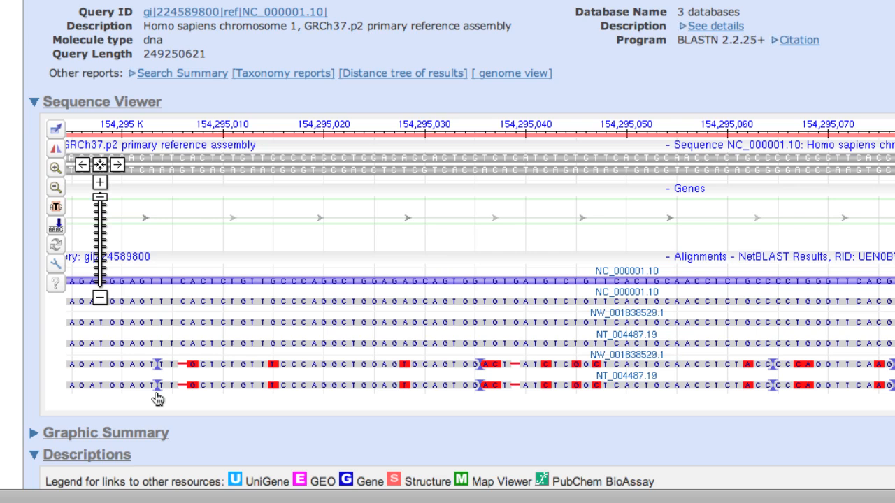
mouse_move(166, 397)
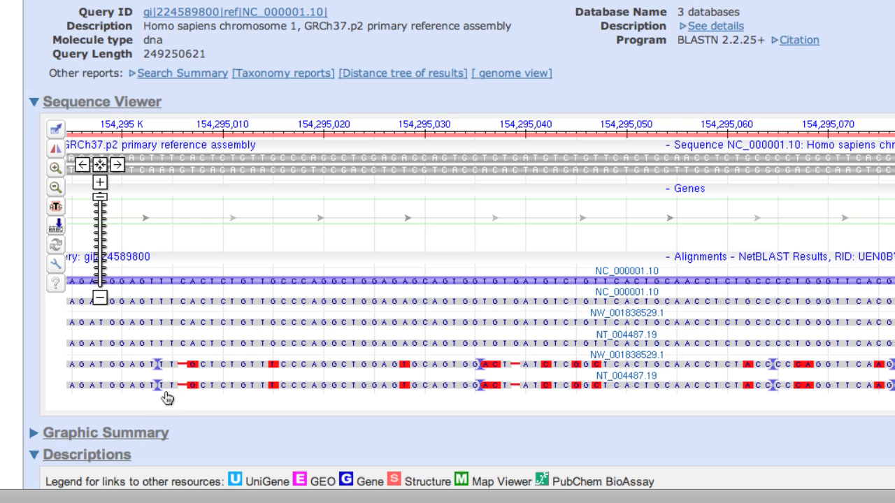
mouse_move(183, 398)
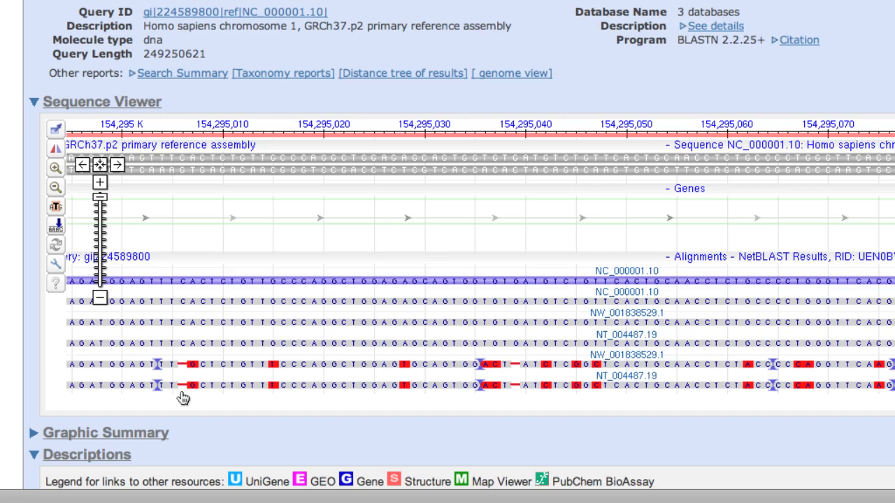
scroll("up", 3)
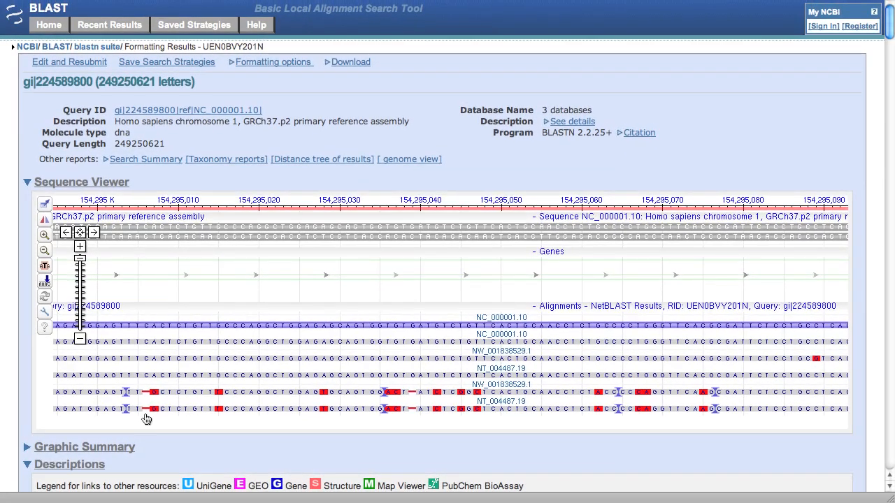